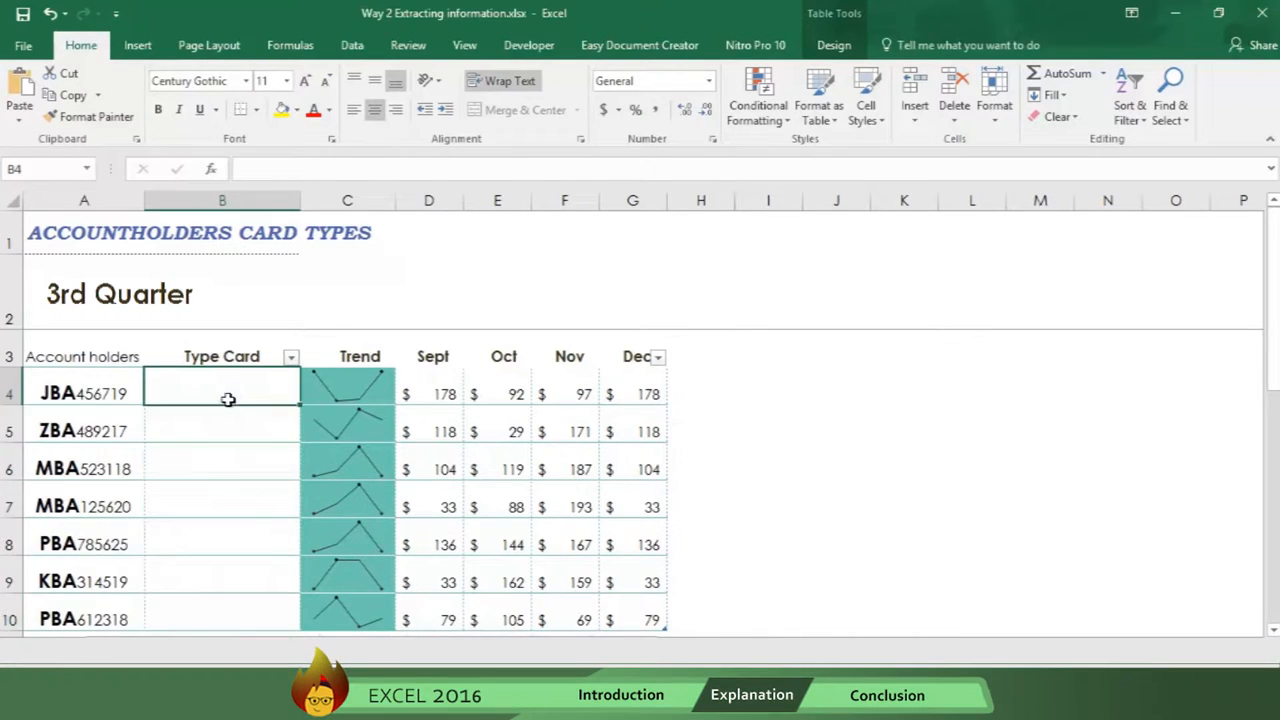
- Enter =LEFT(A4,3) in B4 to extract the first three letters of each account number
text(=left)
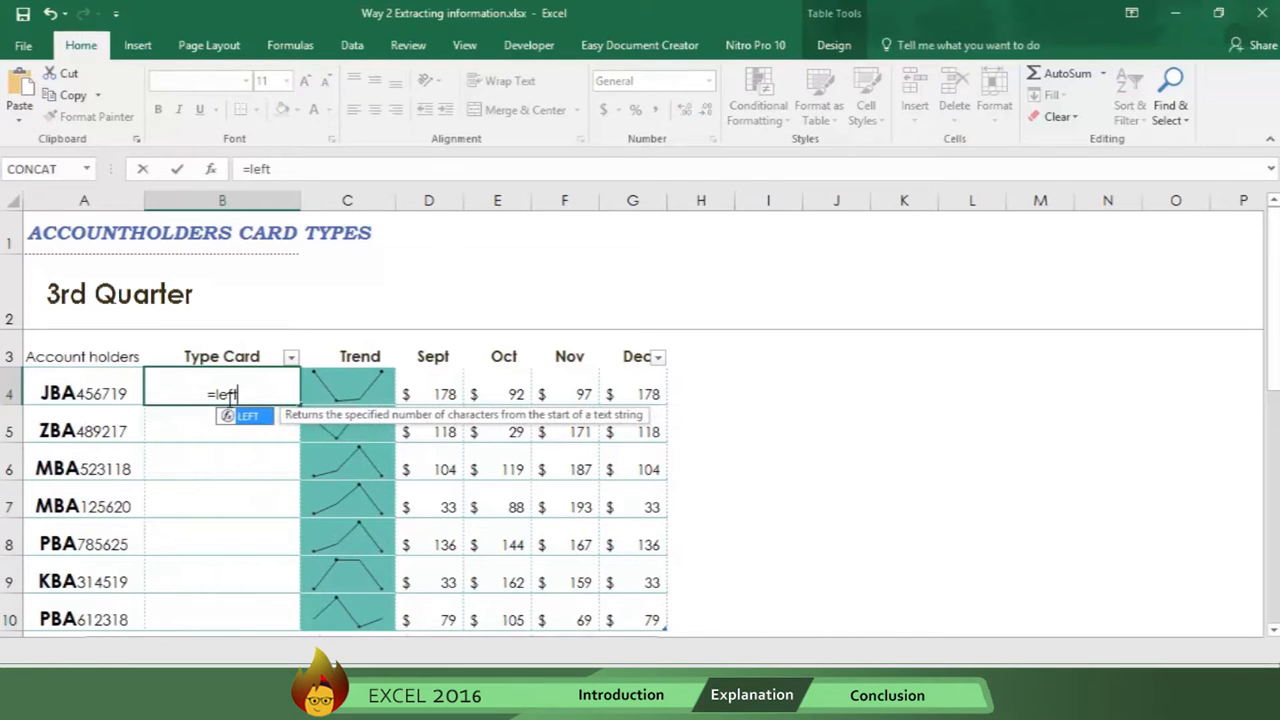
text(()
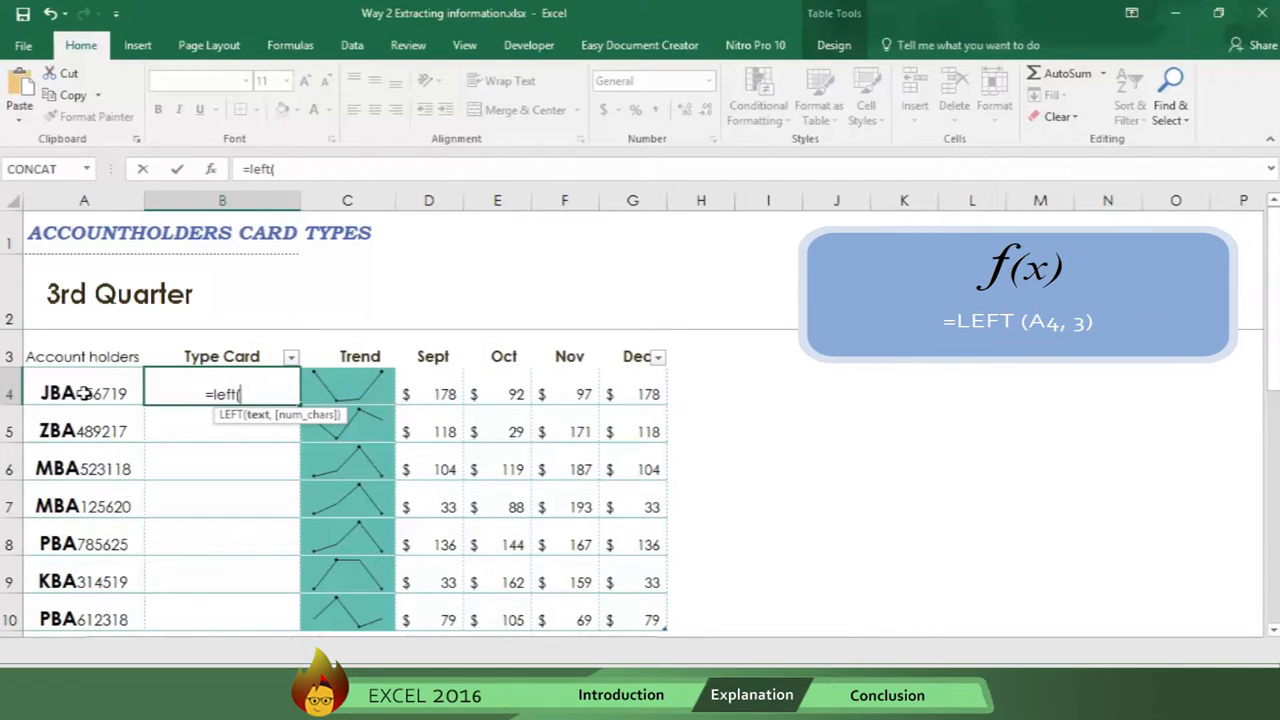
click(84, 392)
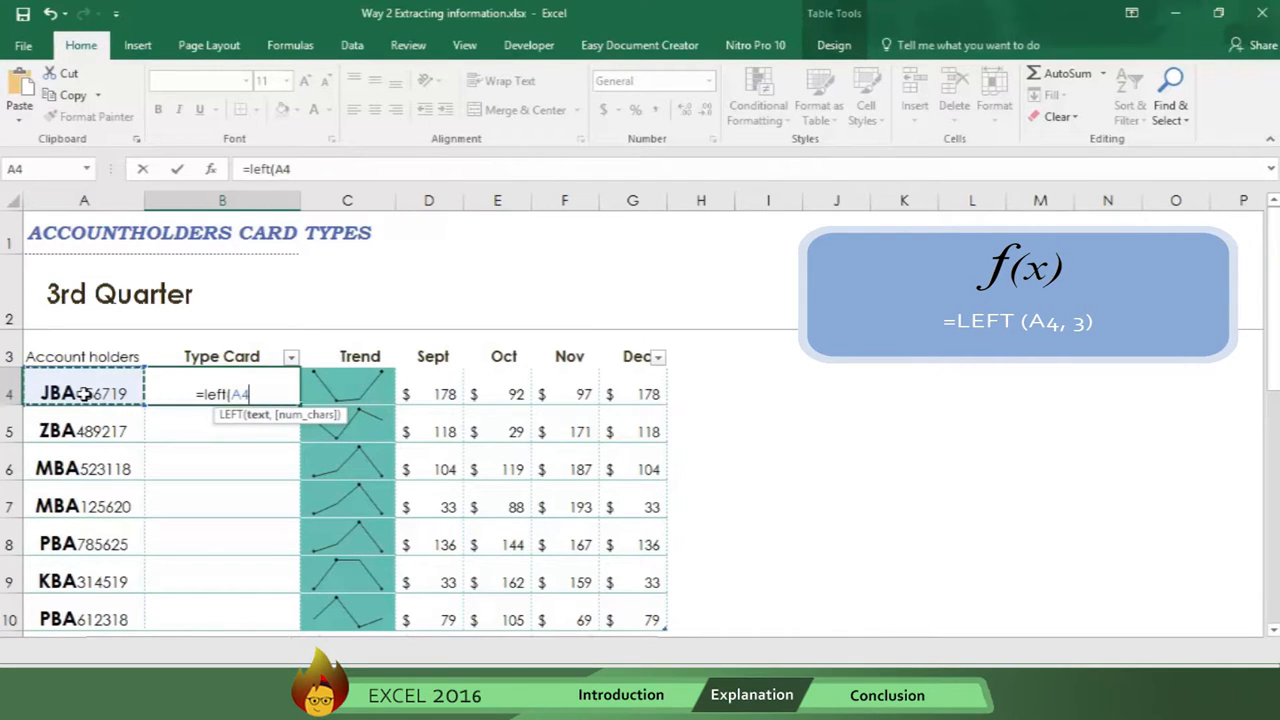
text(,)
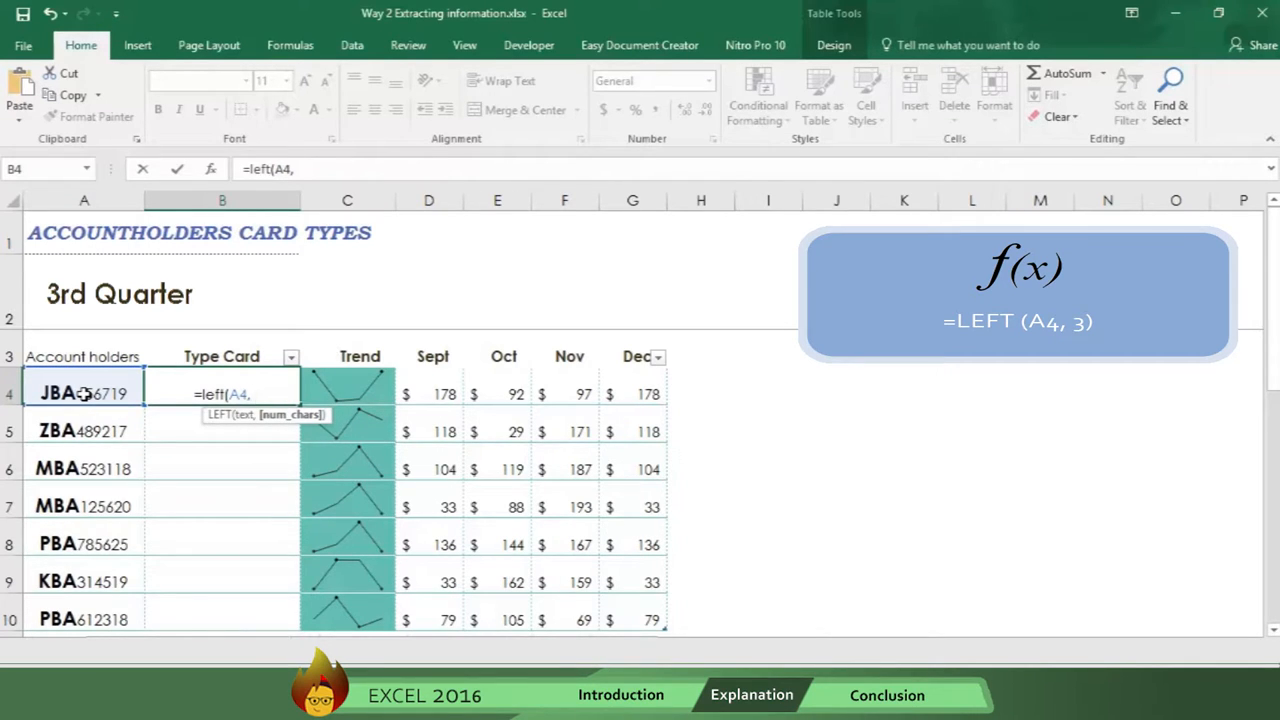
text(3))
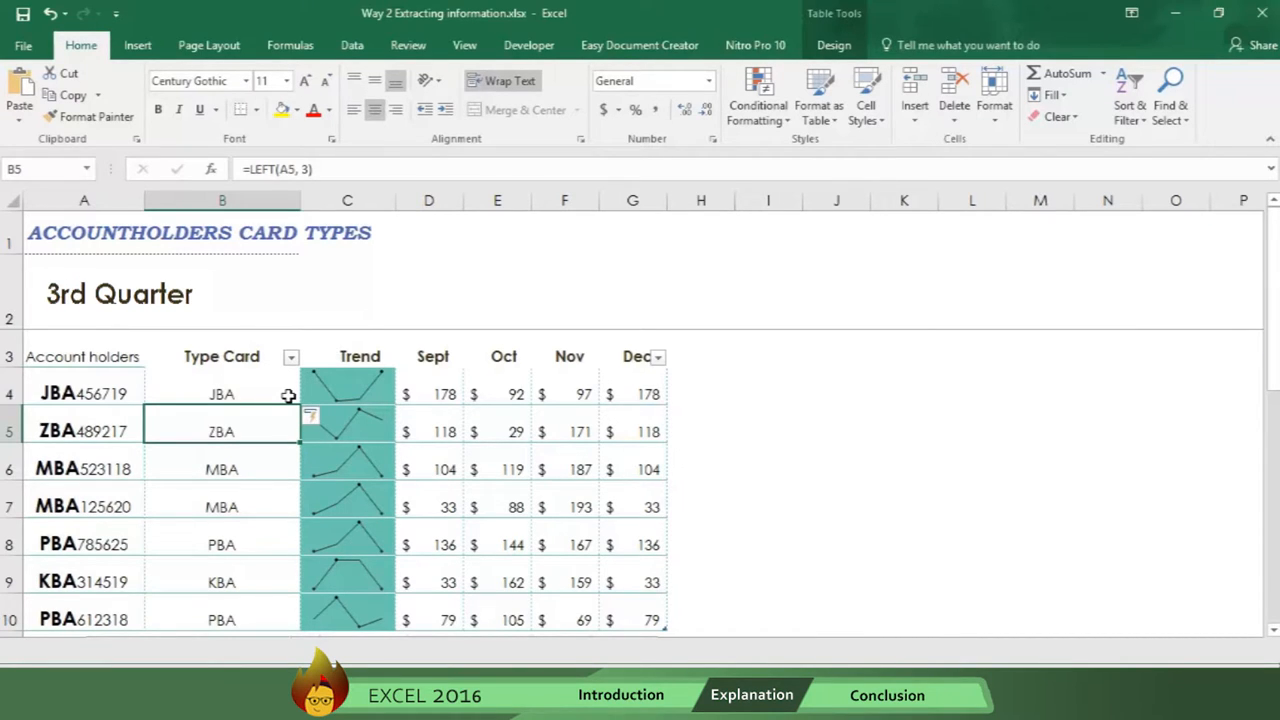
mouse_move(276, 448)
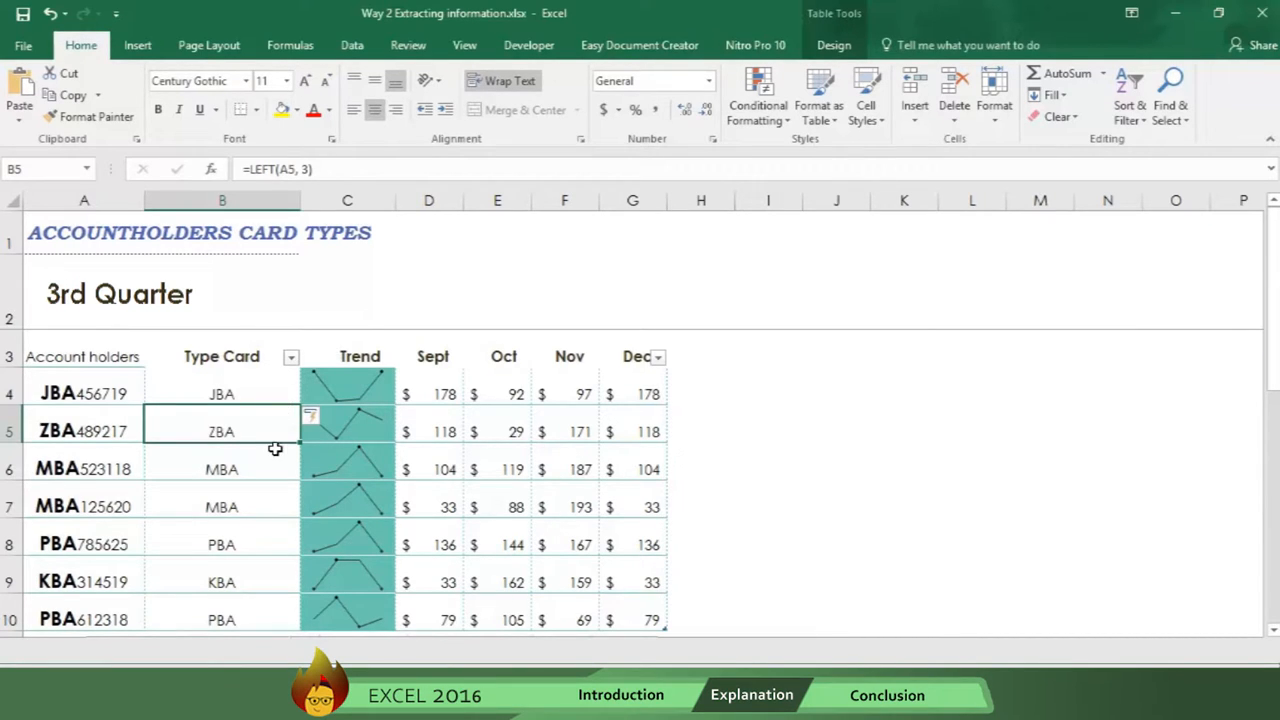
mouse_move(280, 454)
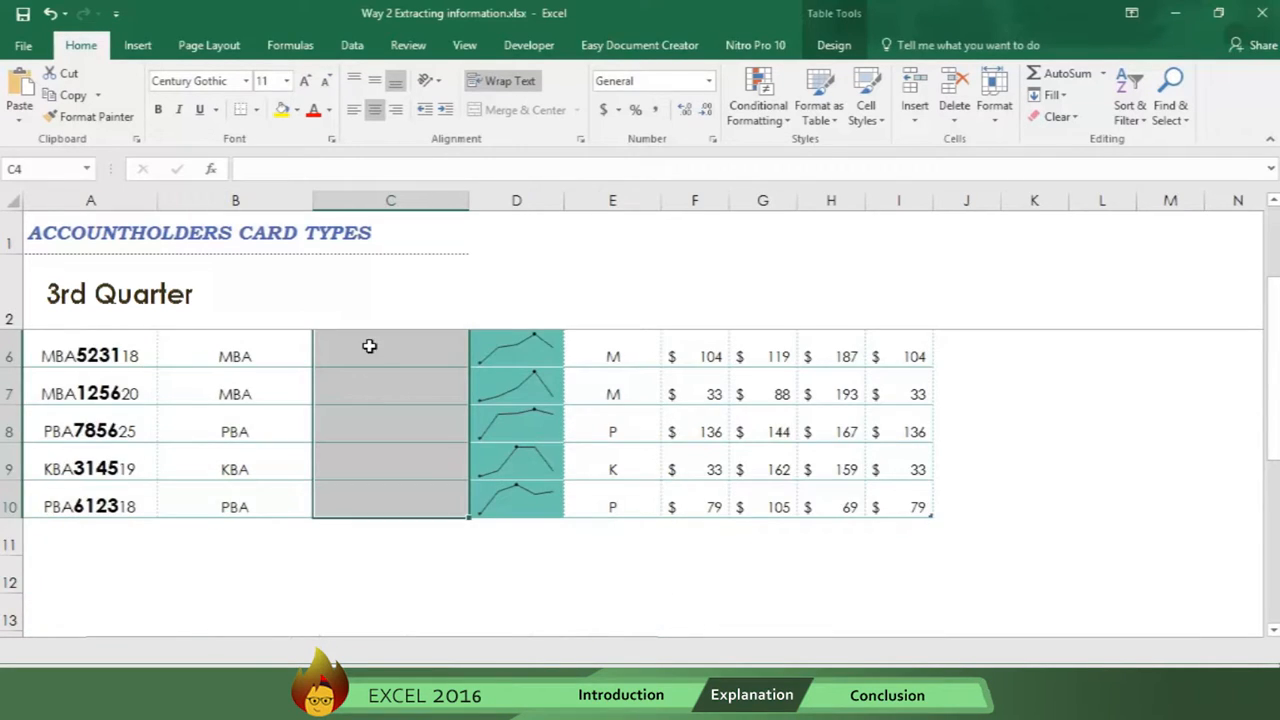
- Enter a MID formula on the account number with start 4, length 4 to fill the Branch column
click(390, 356)
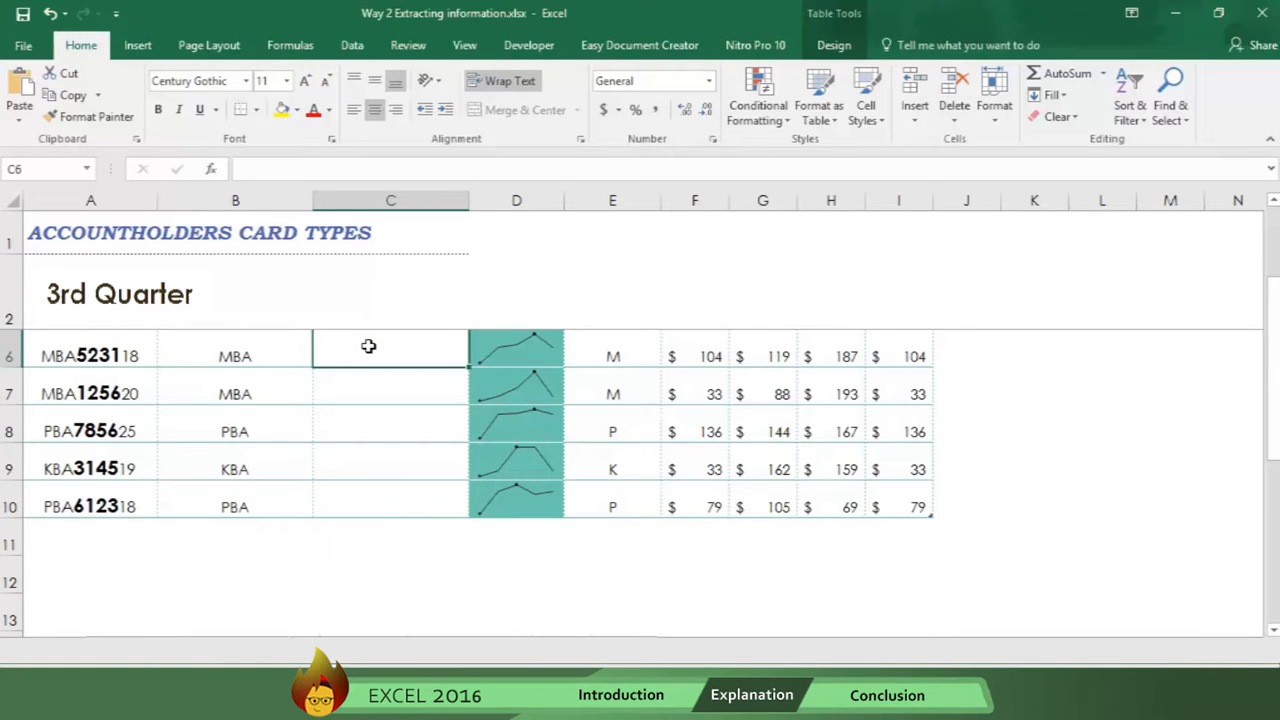
text(=)
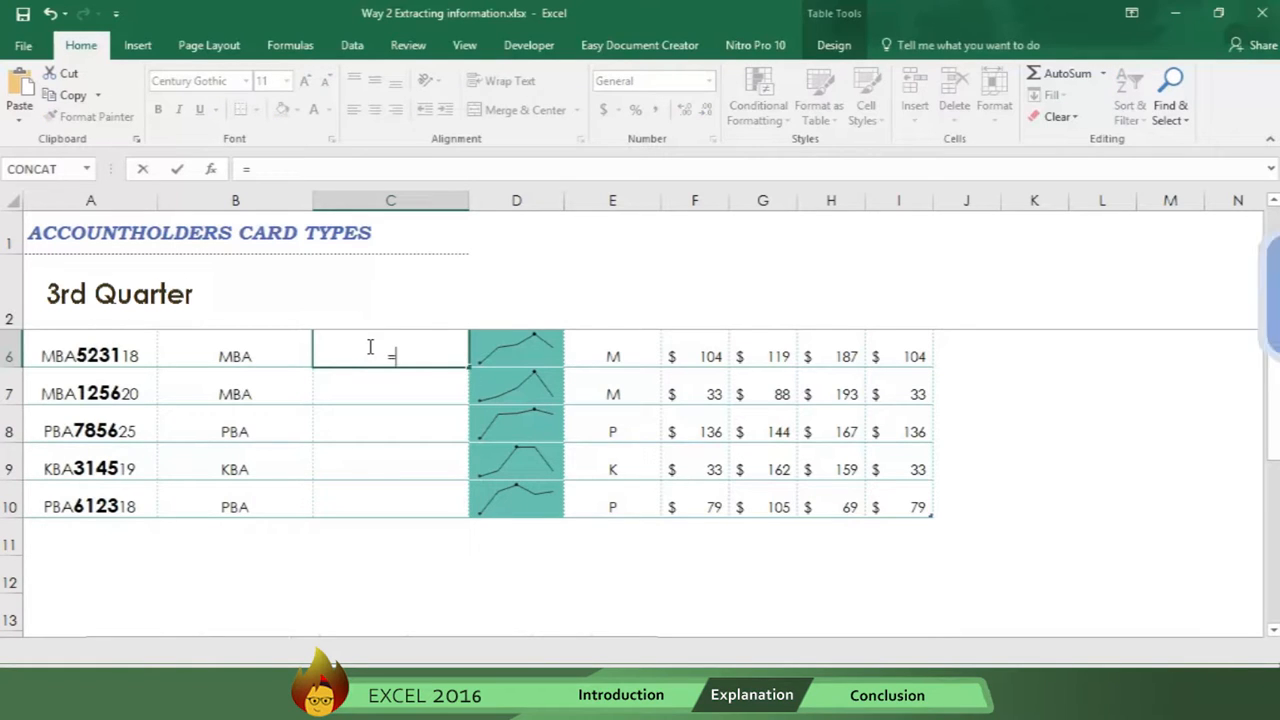
text(mid)
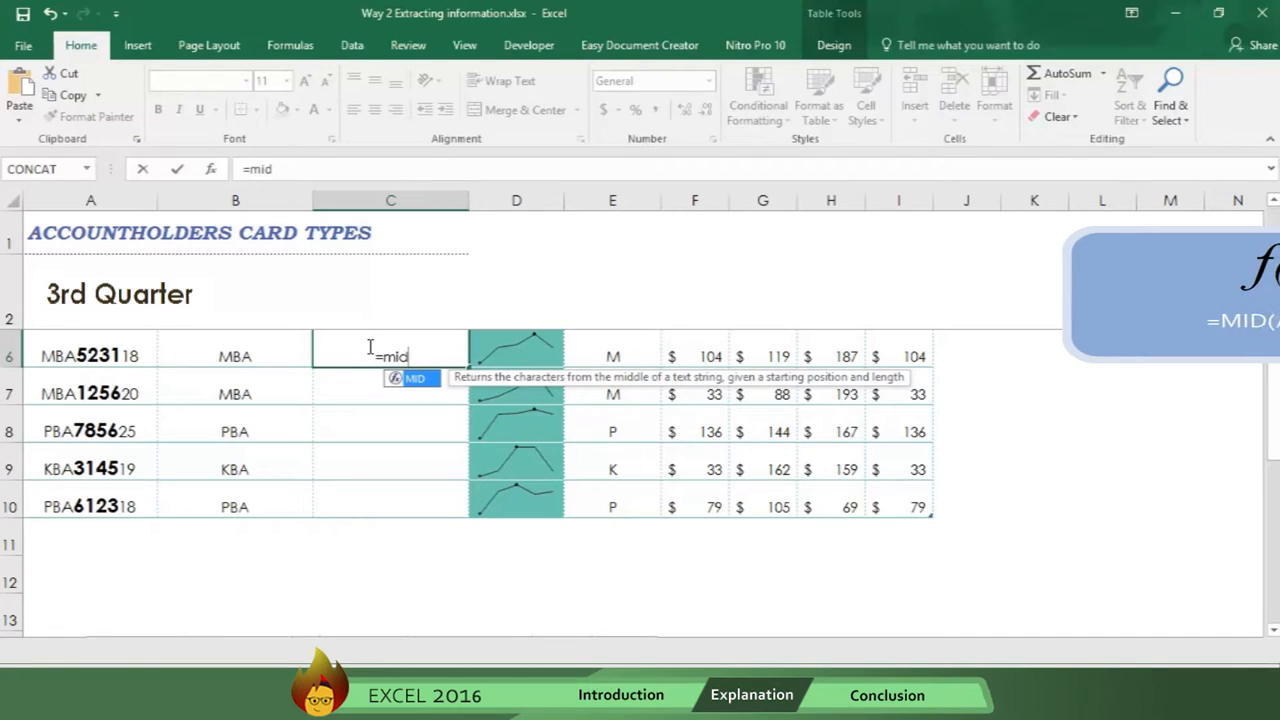
text(()
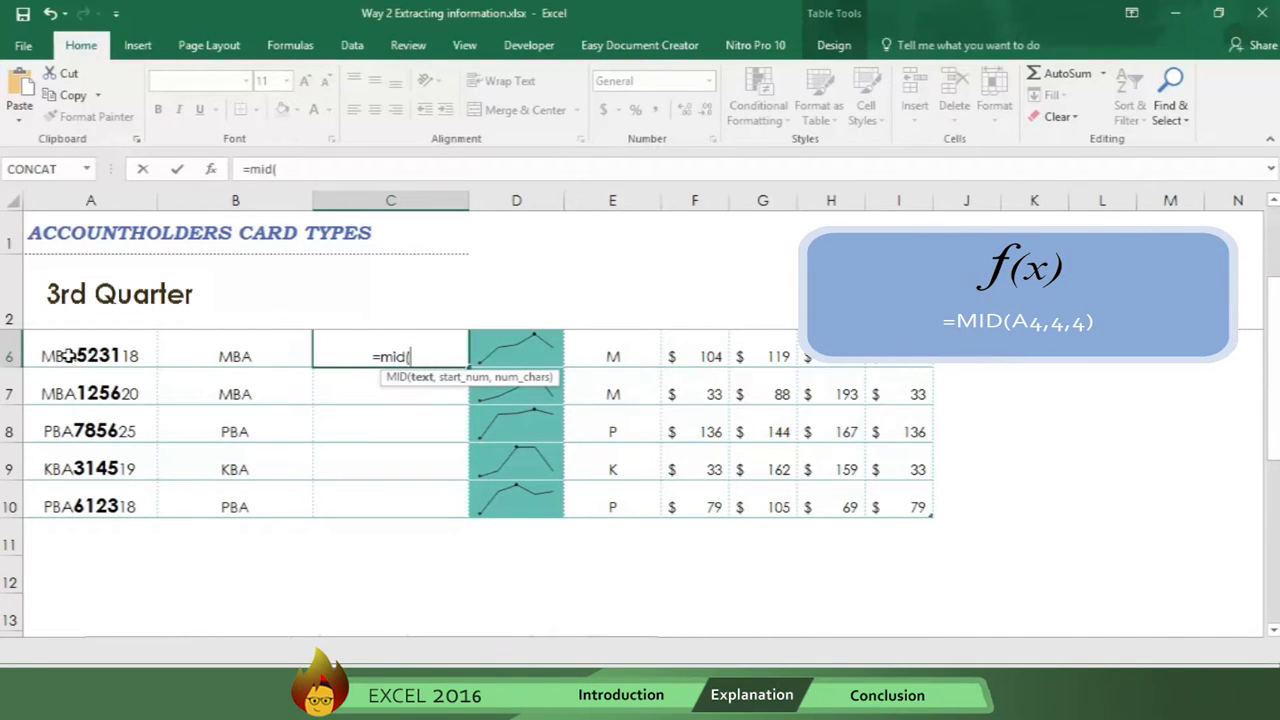
click(90, 356)
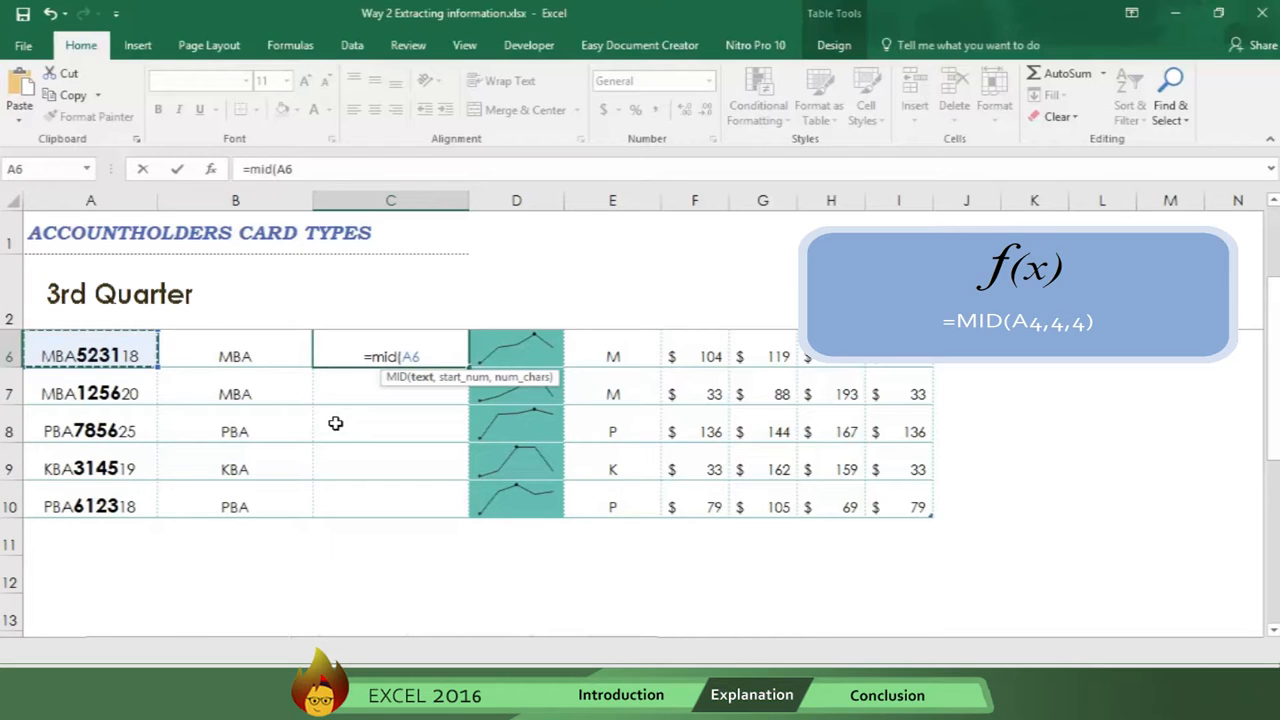
mouse_move(330, 422)
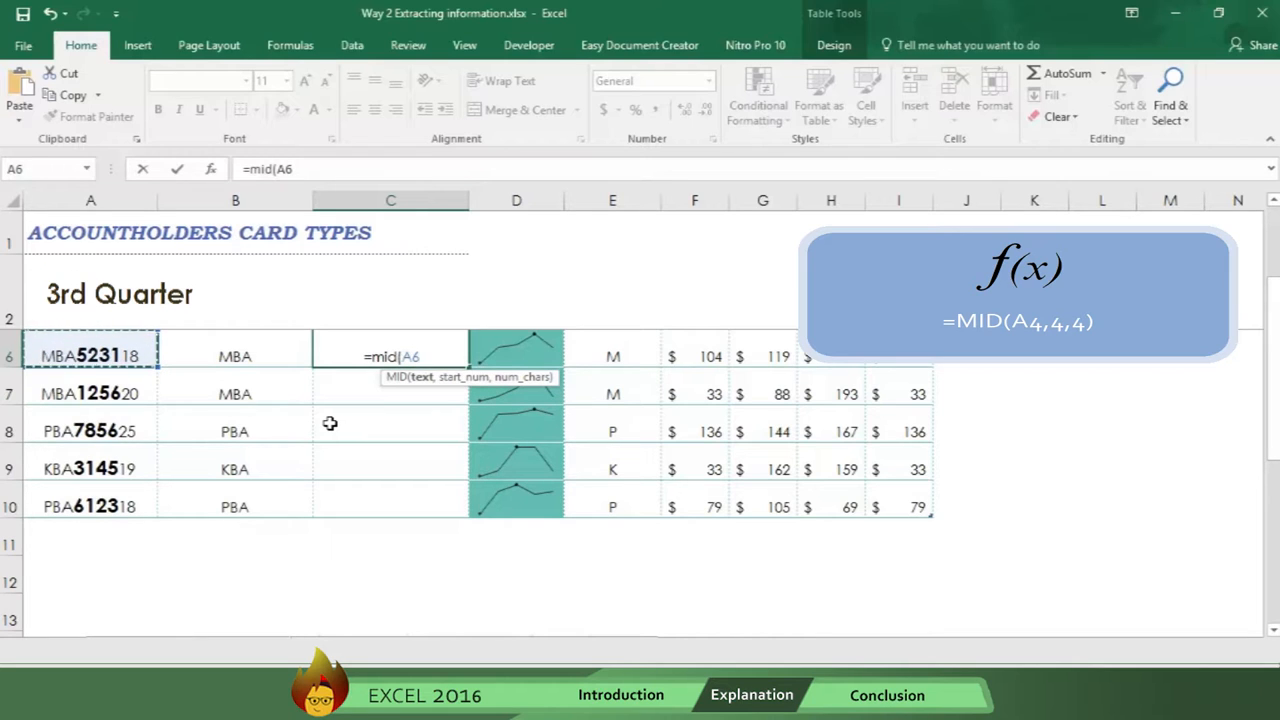
mouse_move(408, 438)
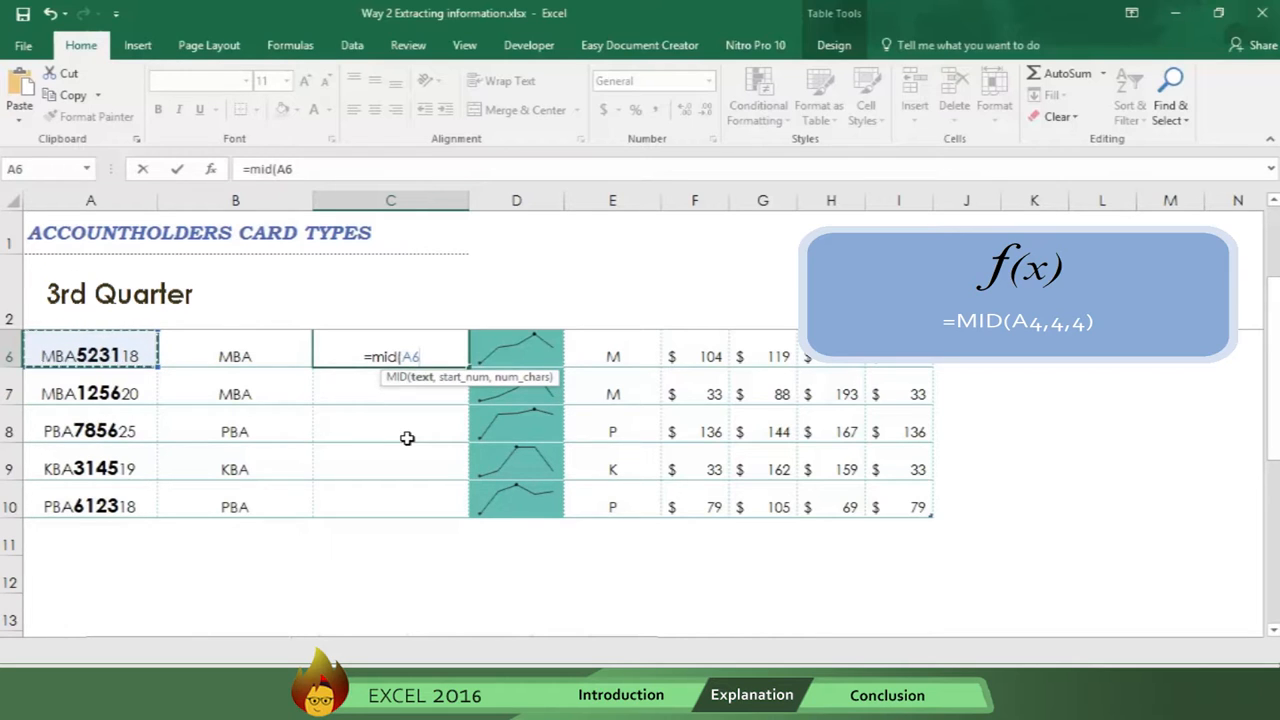
text(,4)
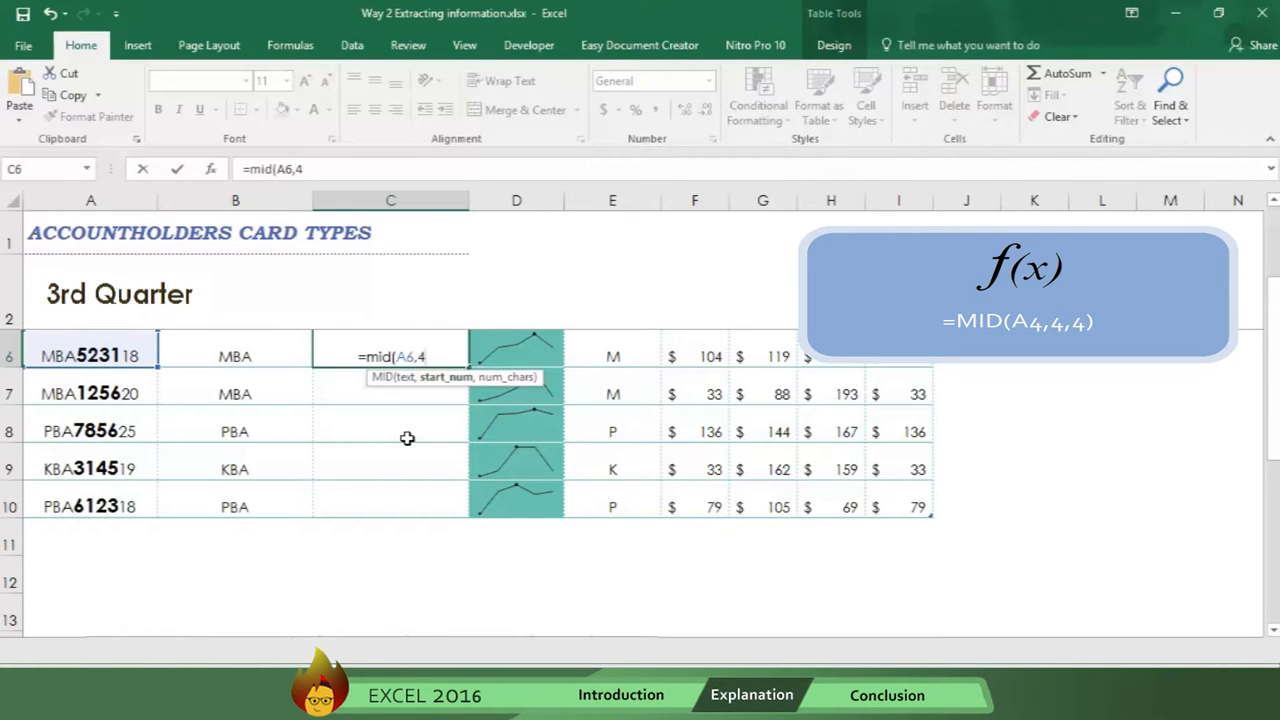
text(,)
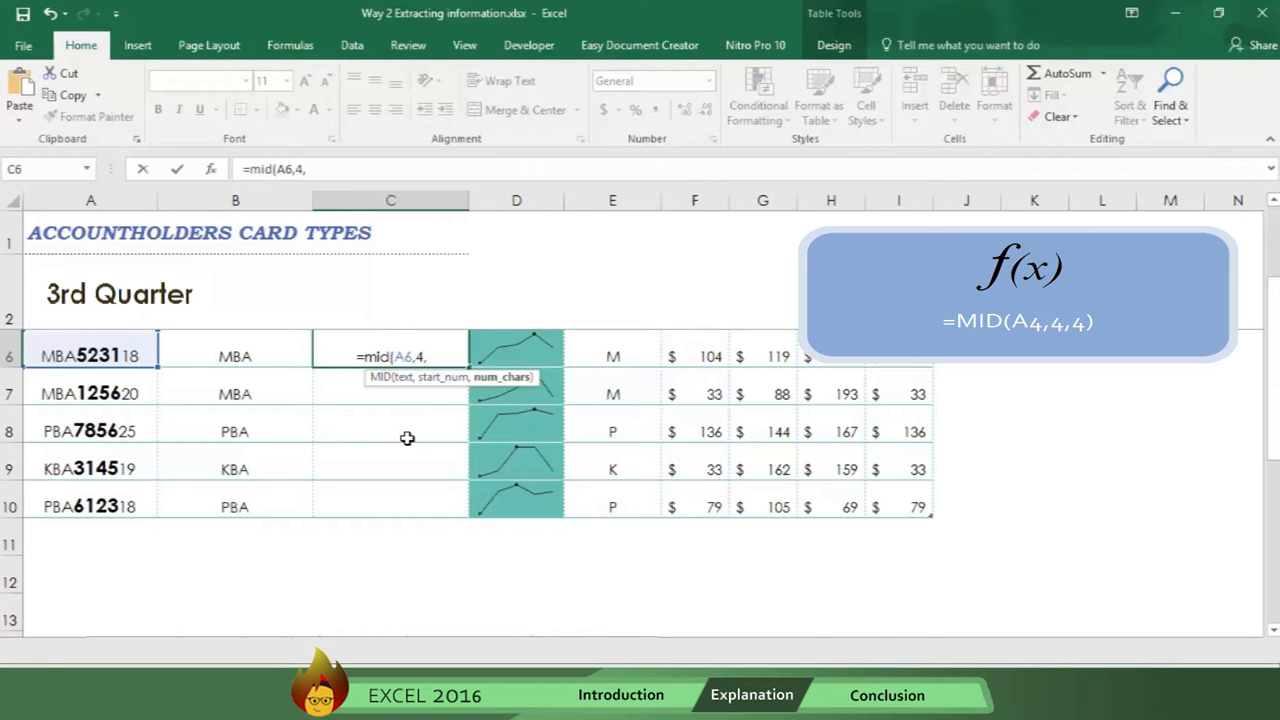
text(4)
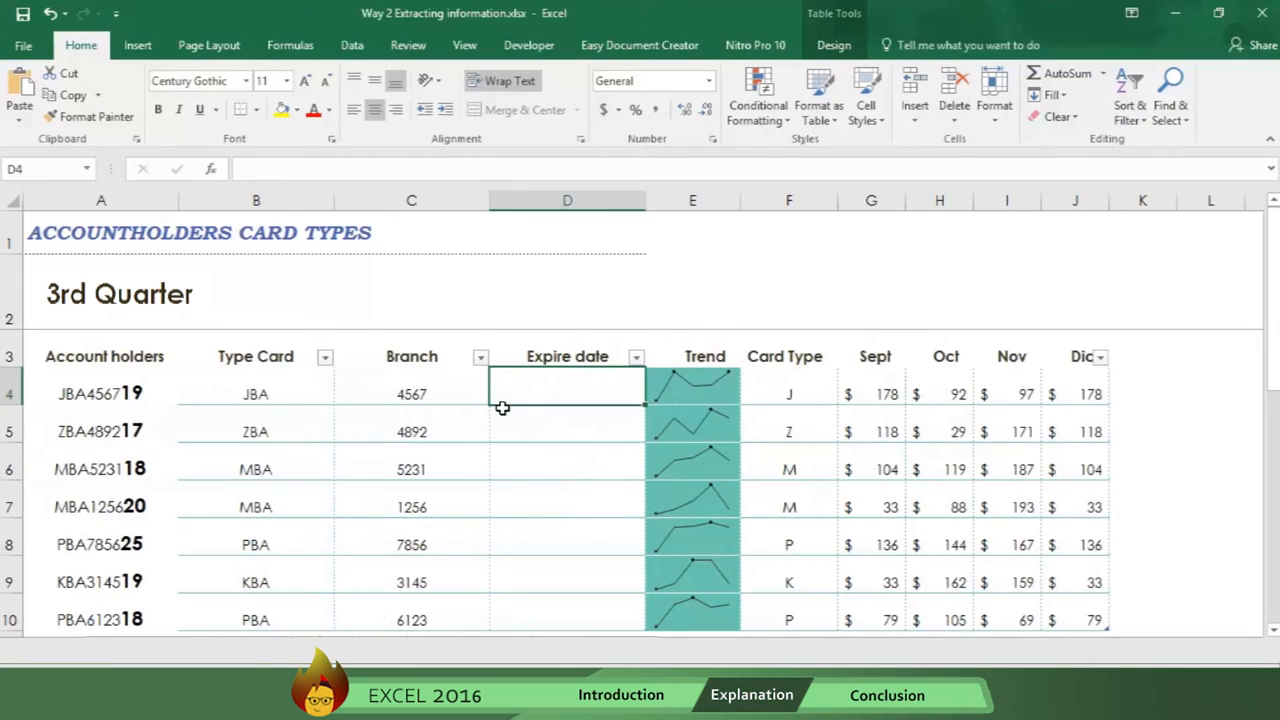
mouse_move(556, 384)
text(=)
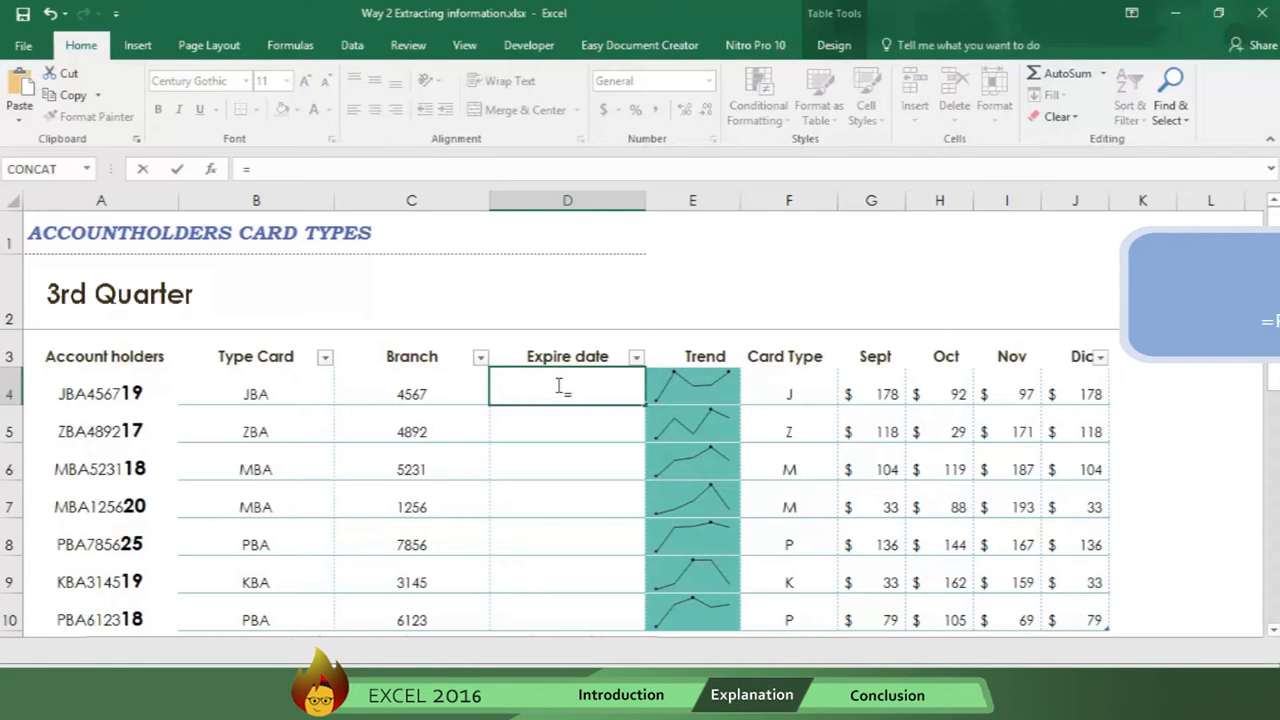
- Start =RIGHT(A4, in the first Expire date cell referencing account JBA456719
text(ri)
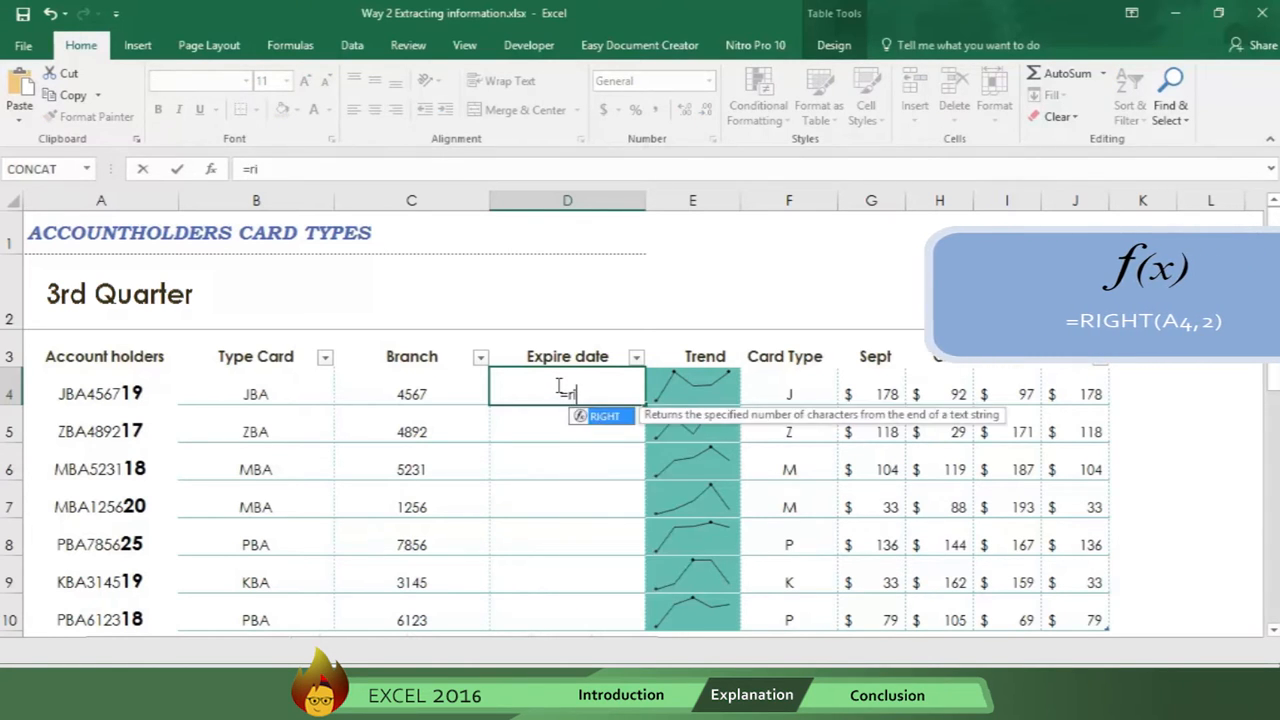
text(ght()
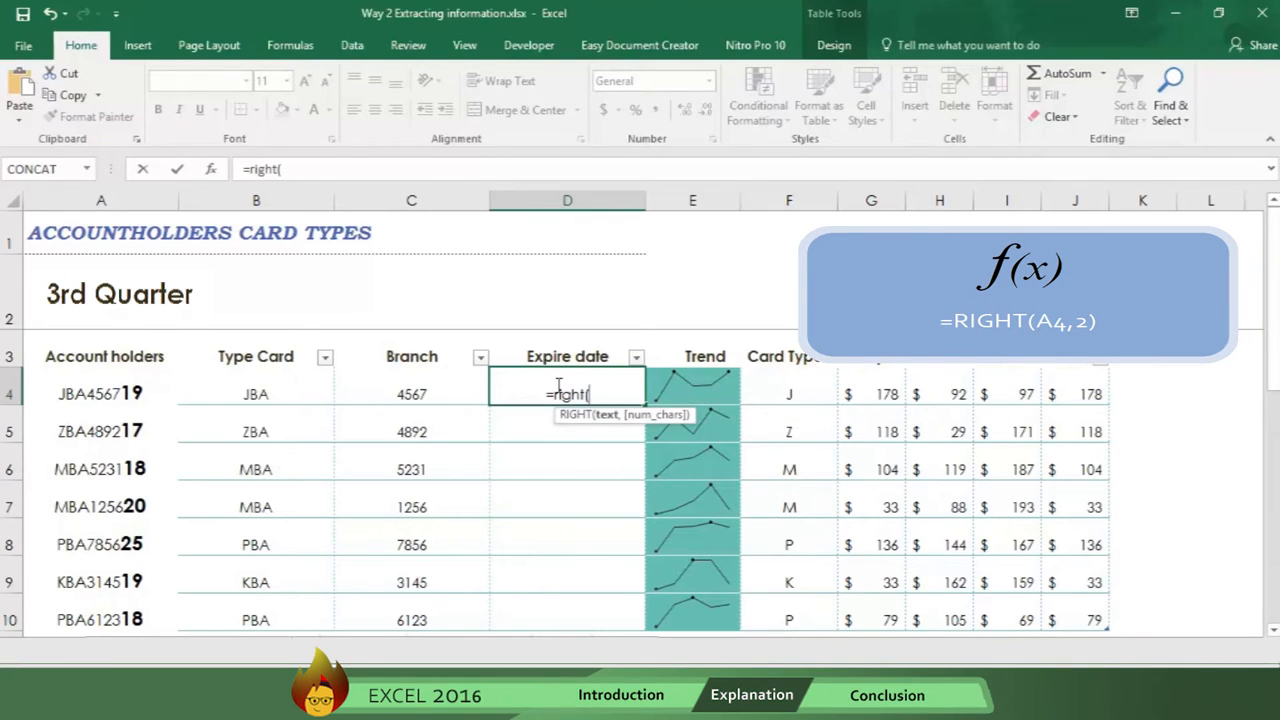
click(100, 392)
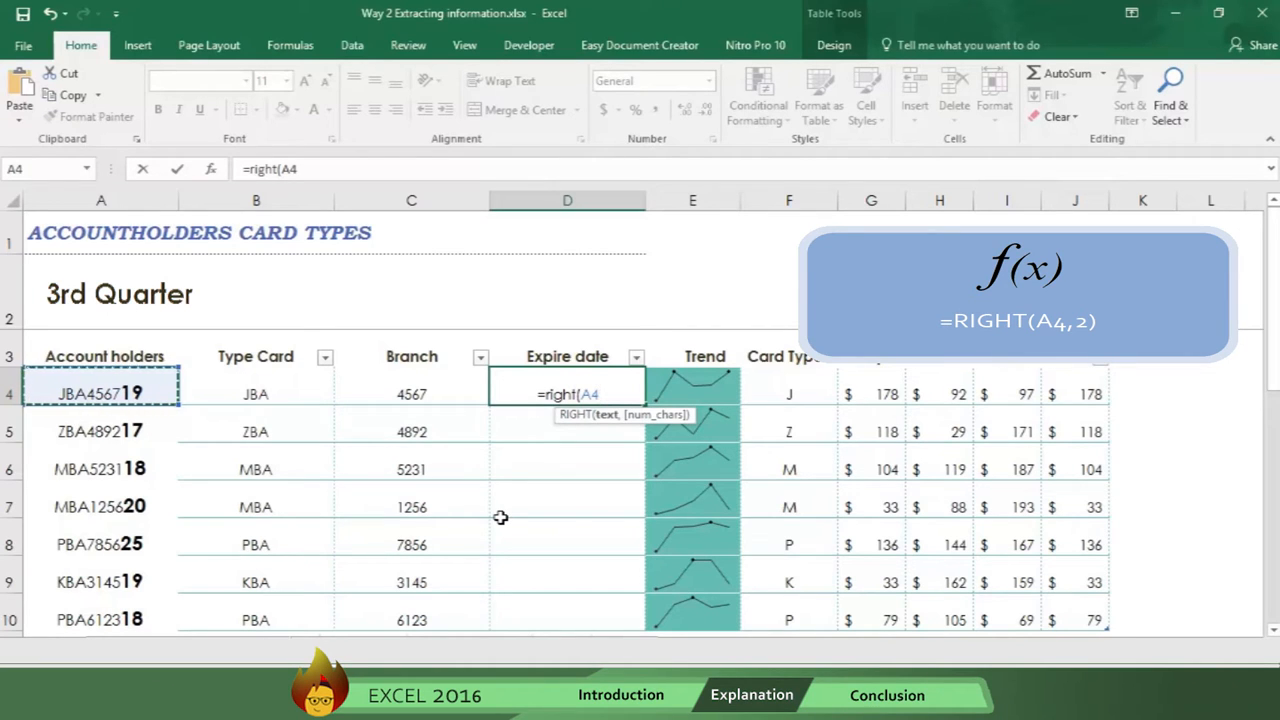
text(,)
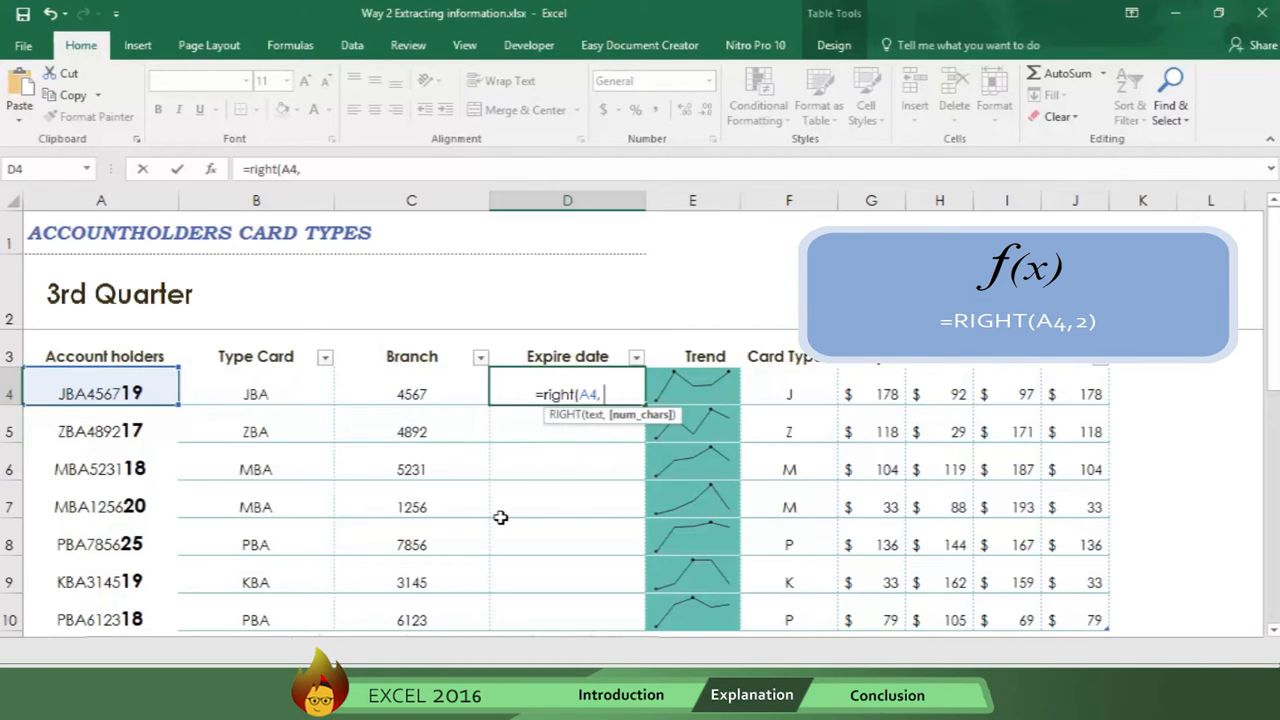